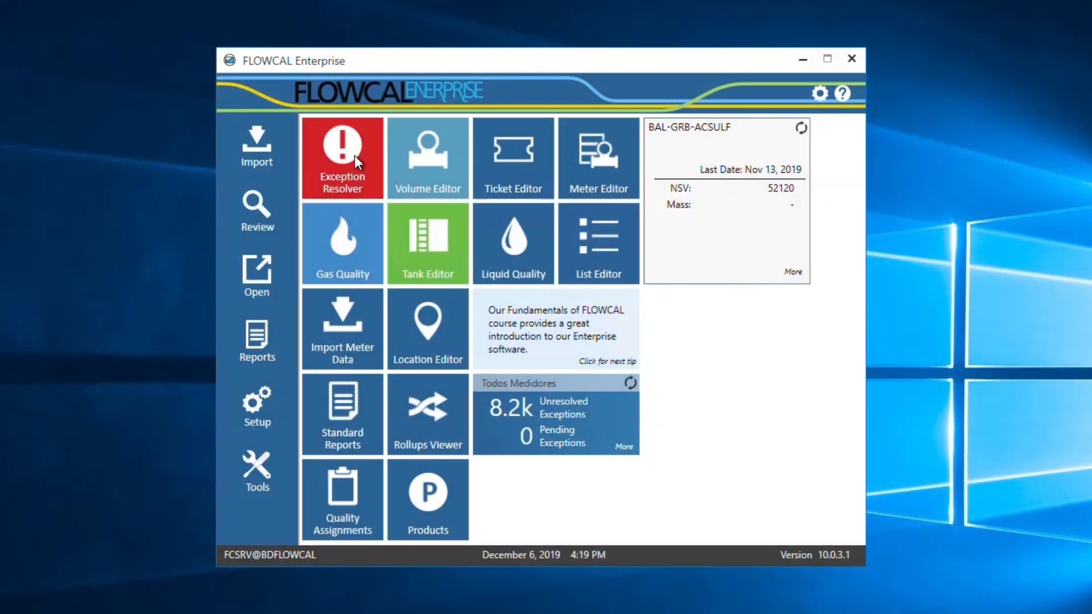
# Step: Start a new run ticket from the Run Ticket table via + Add
pyautogui.click(342, 159)
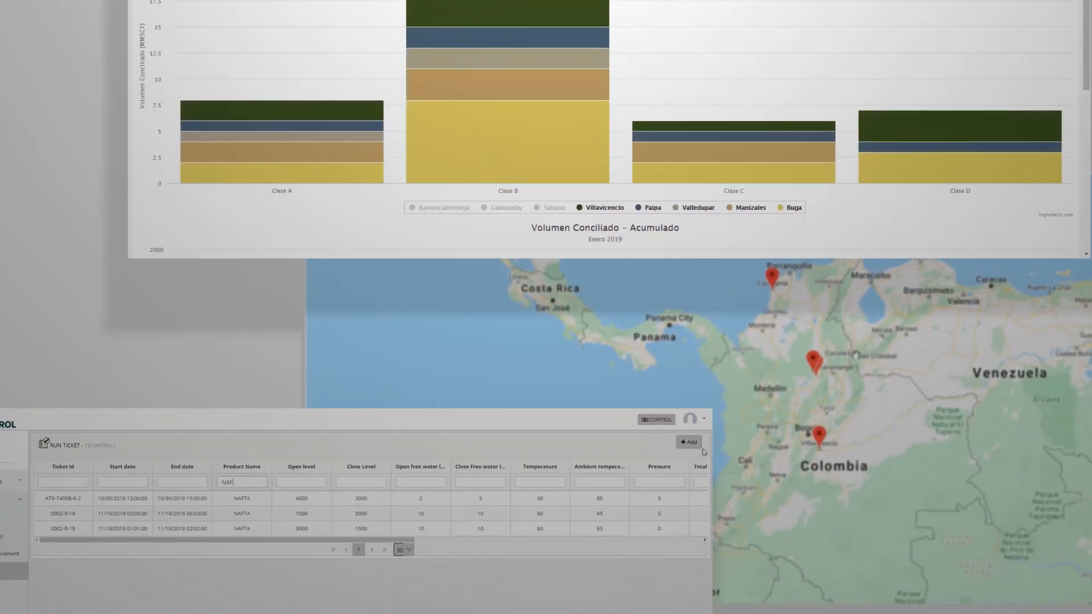
pyautogui.click(689, 441)
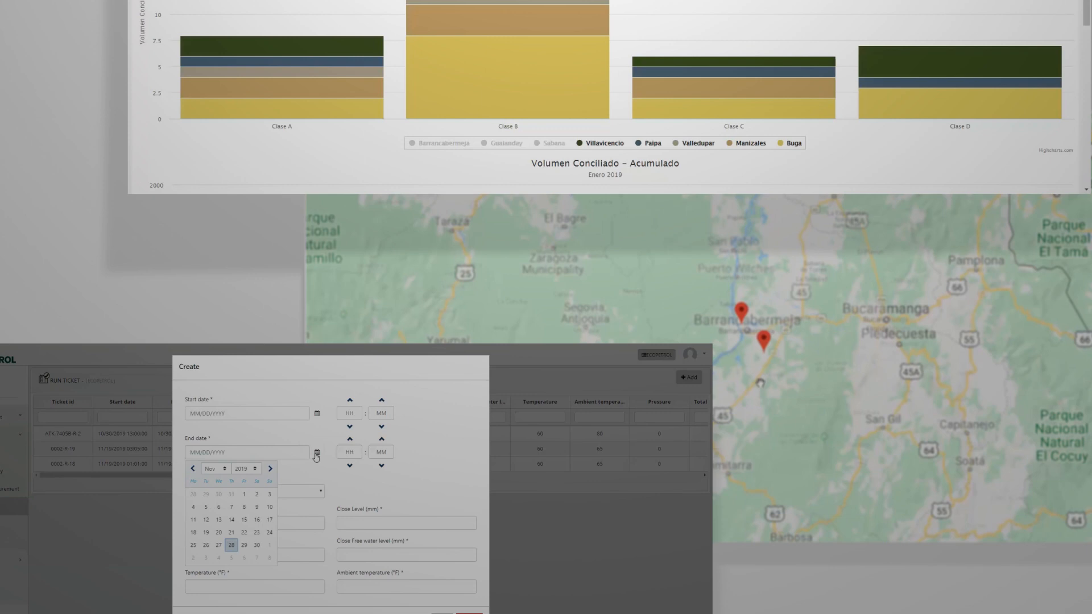